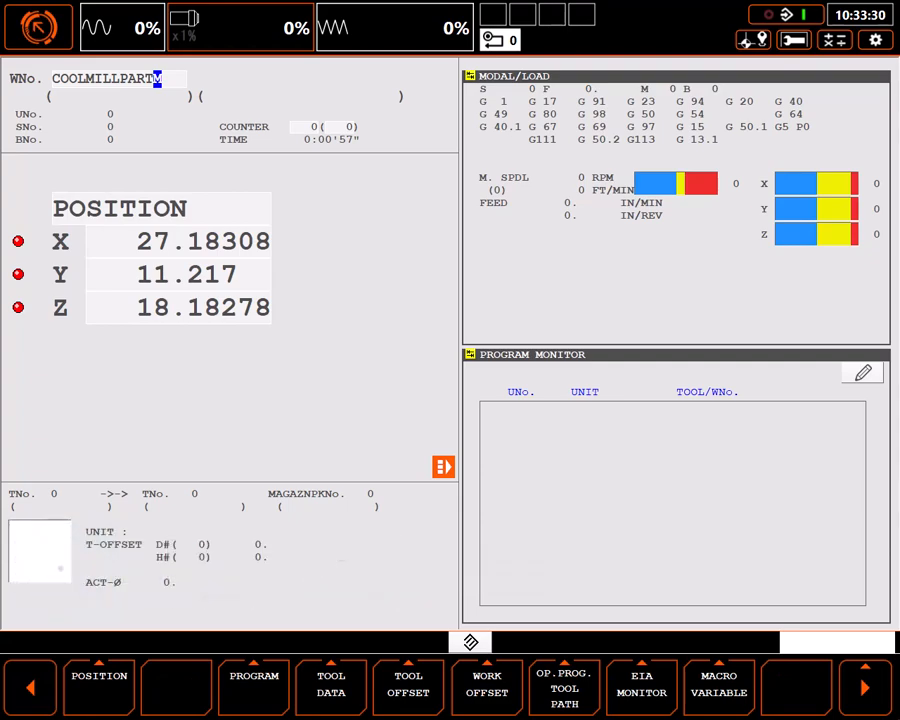
Open program COOLMILLPART for editing and start unit 13 at the program end.
left_click(252, 688)
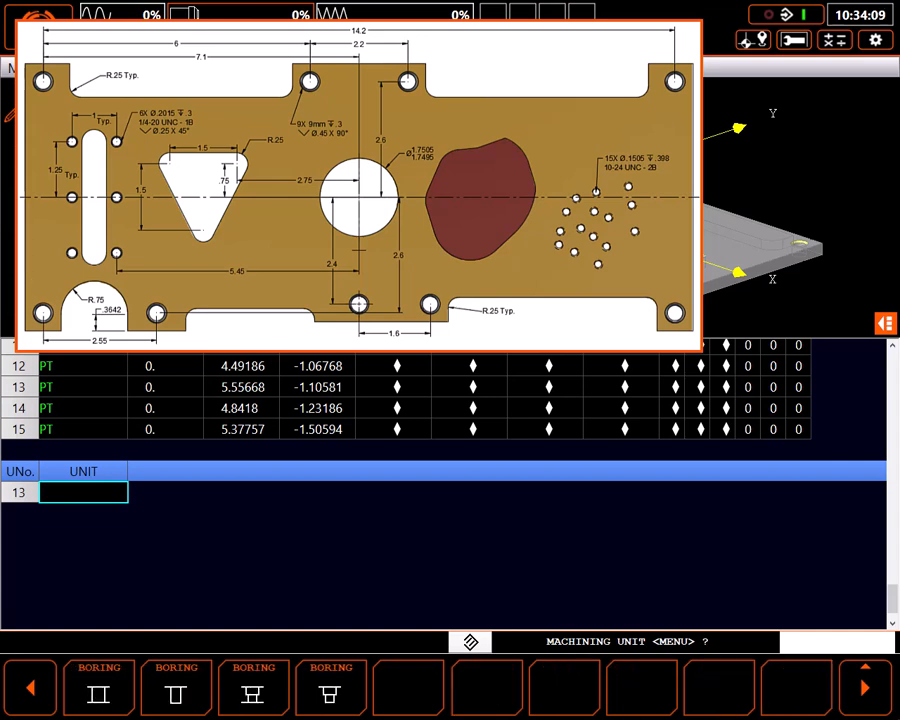
Make unit 13 a BORE T1 unit from the boring menu.
left_click(98, 692)
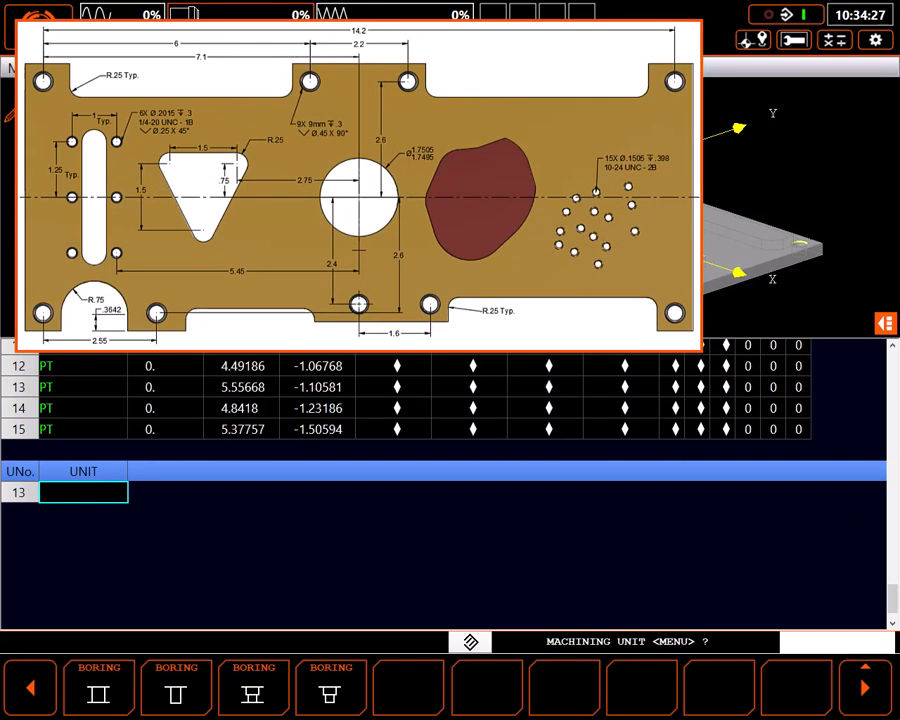
left_click(98, 694)
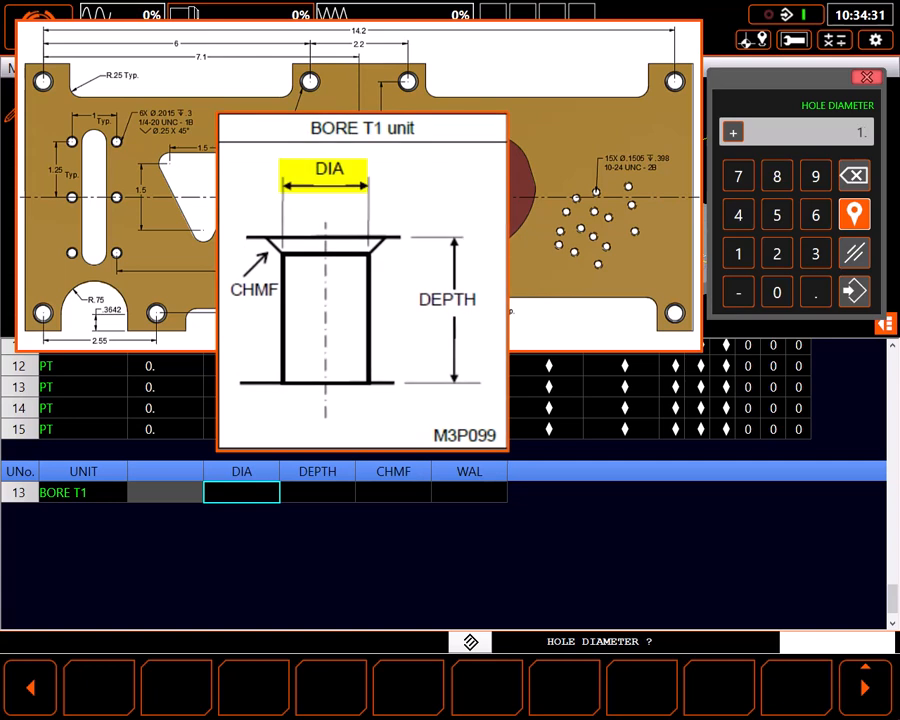
Enter hole diameter 1.75 and depth 0.35 for the BORE T1 unit.
left_click(852, 292)
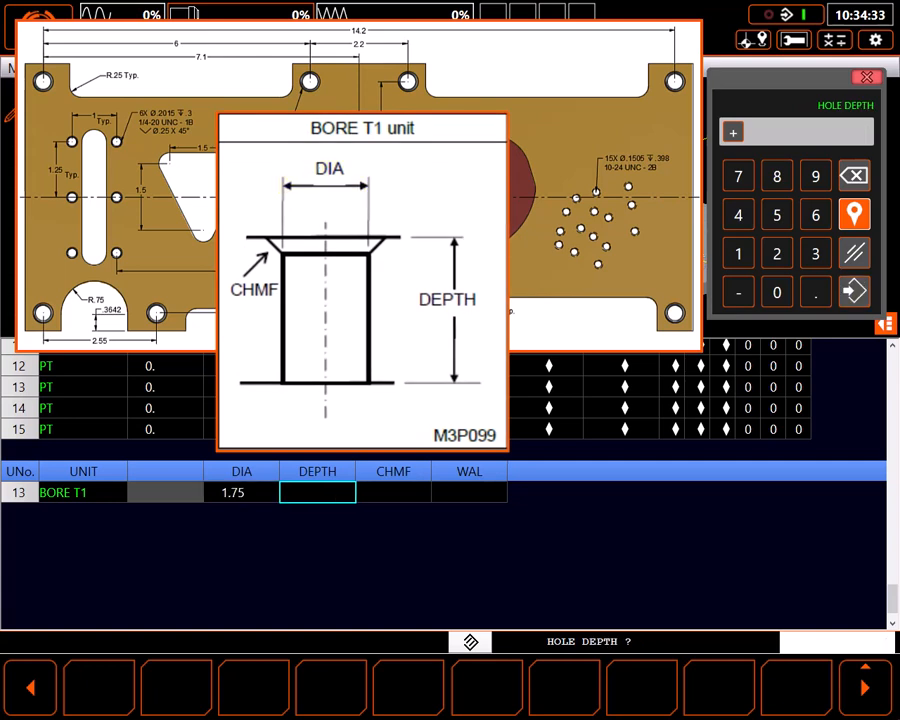
type(".35")
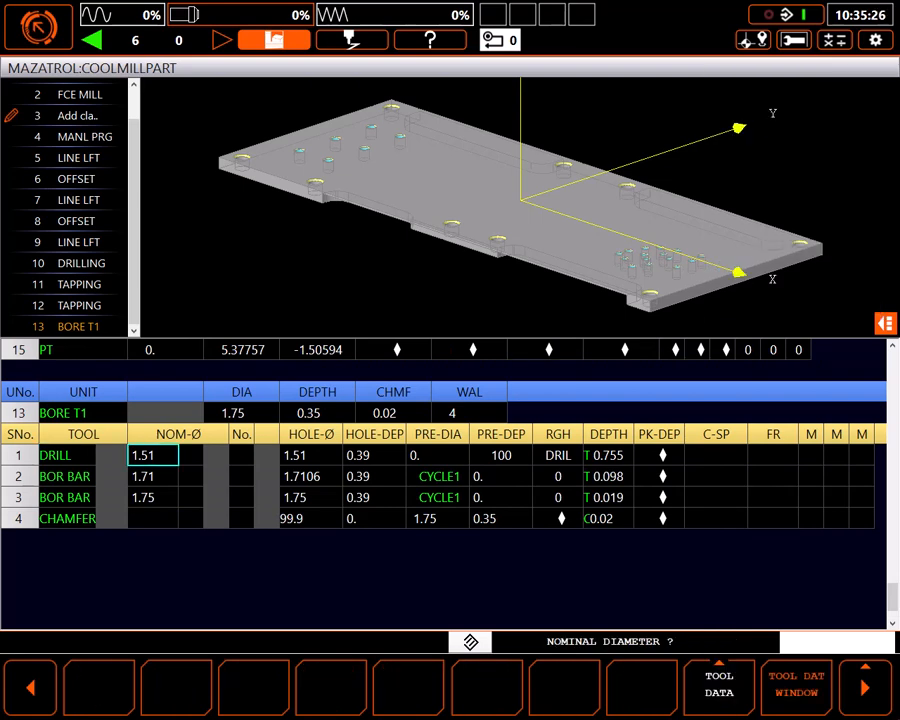
Set the drill row to diameter 1.0, hole depth 0.45, drilling cycle and M code 51.
left_click(796, 688)
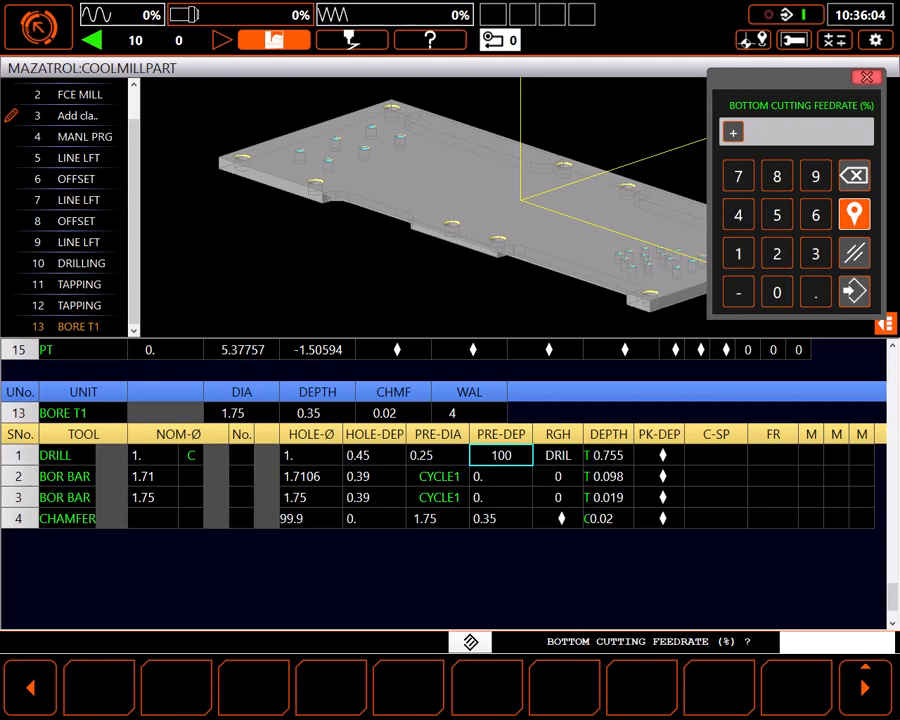
left_click(816, 252)
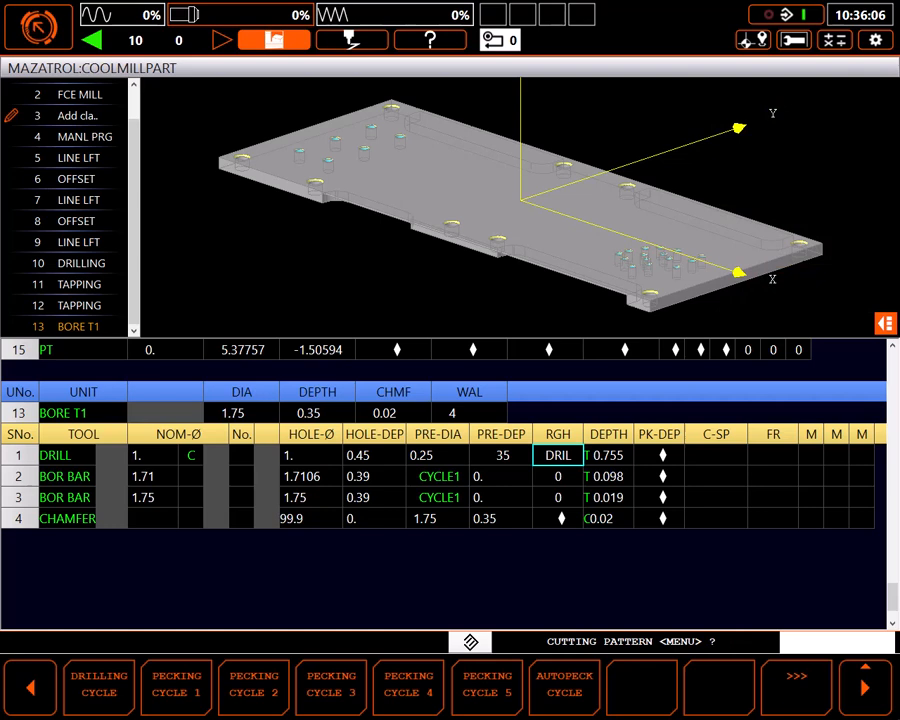
left_click(608, 456)
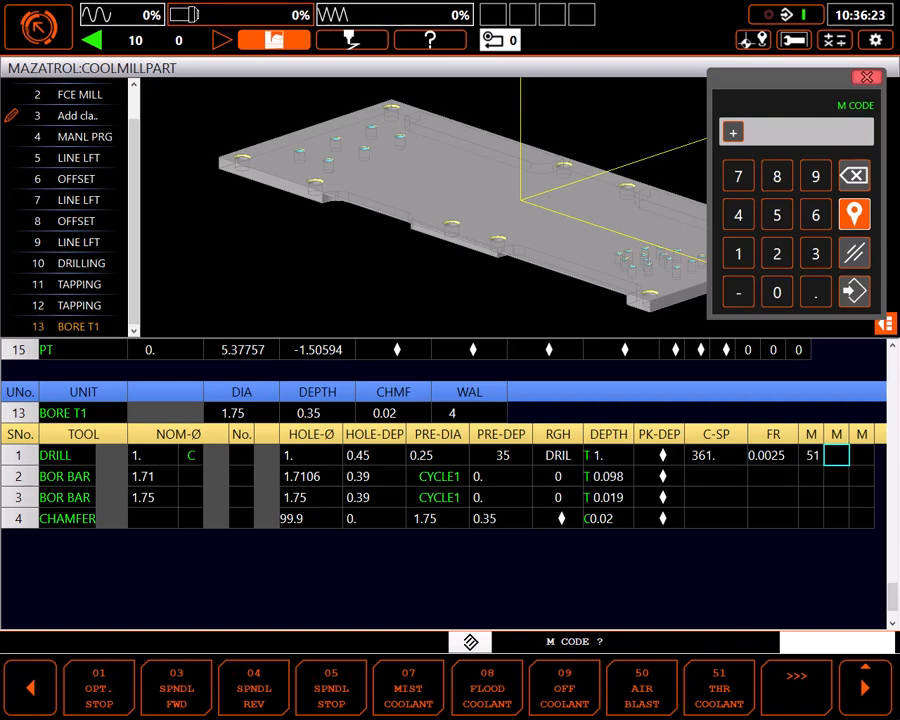
left_click(64, 476)
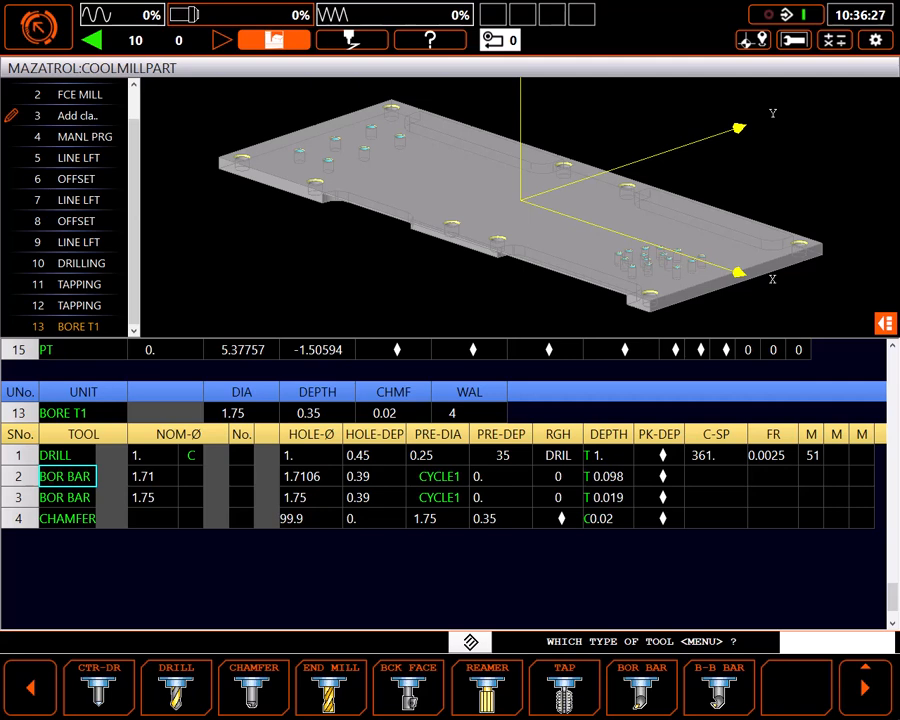
Make tool row 2 a 0.5 end mill with hole diameter 1.73 and depth 0.39.
left_click(330, 688)
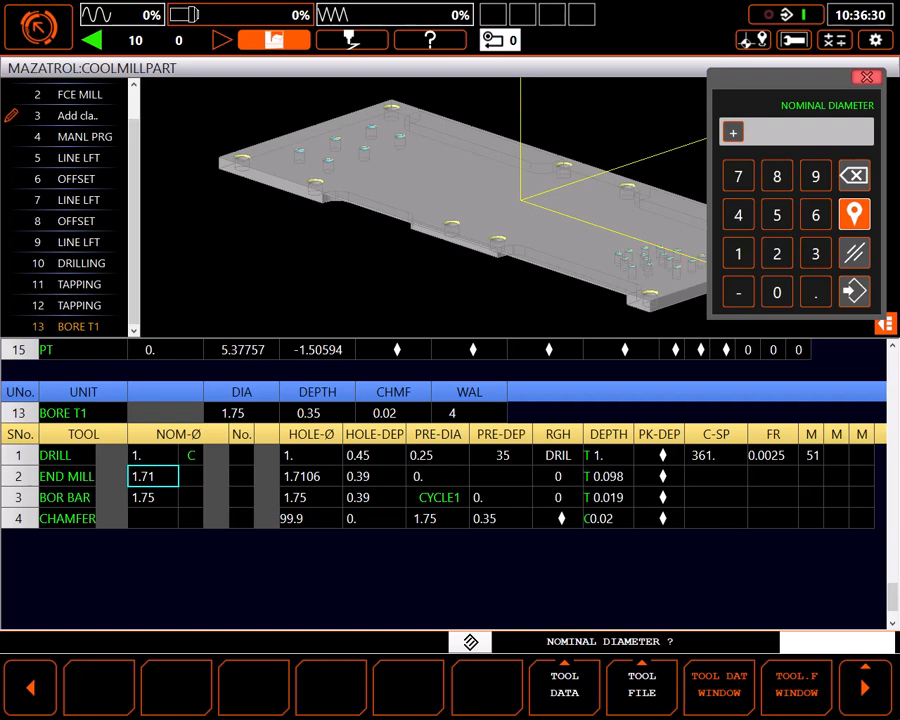
left_click(718, 684)
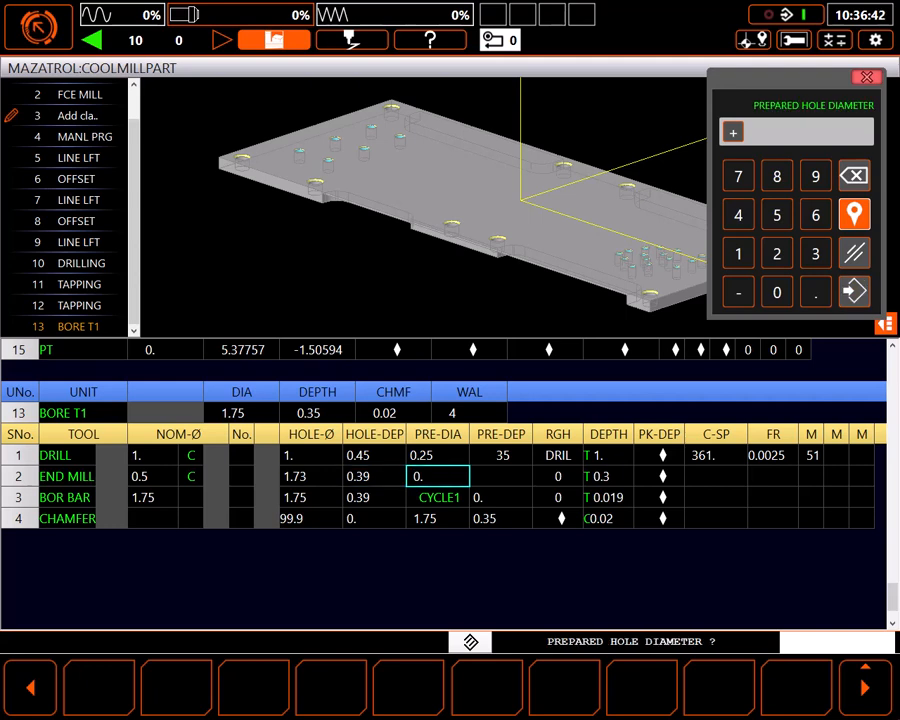
left_click(738, 252)
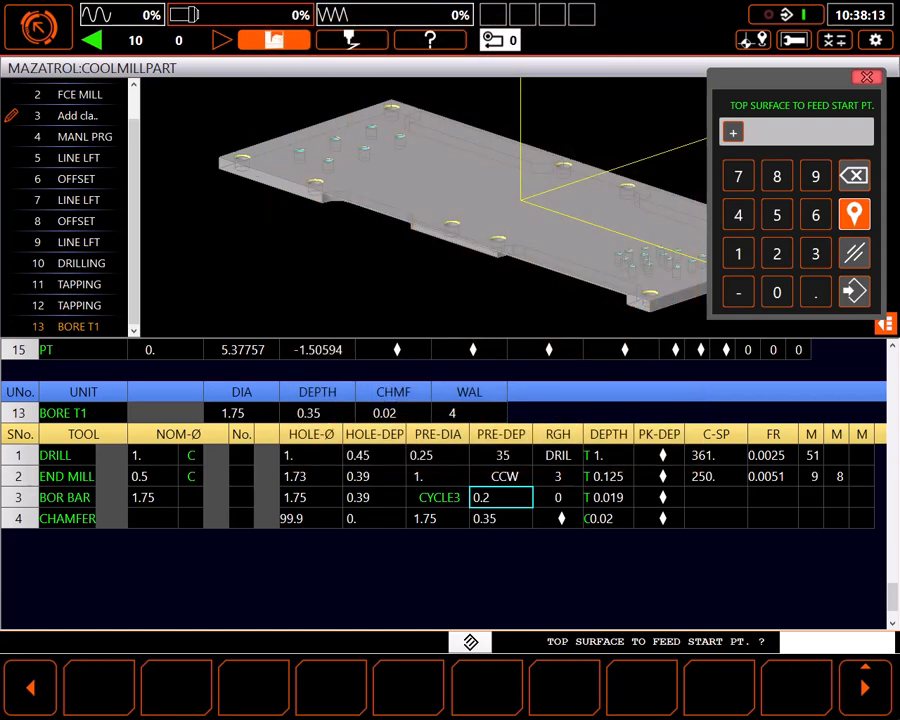
Give the boring bar row its feed start distance, feed 0.0044 and M code 8.
left_click(776, 292)
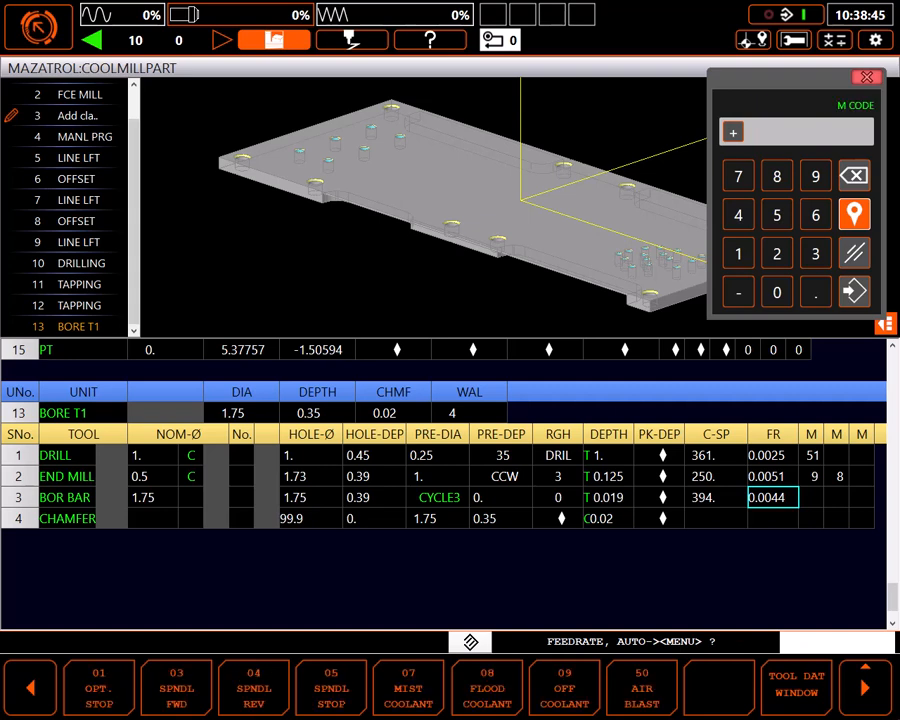
left_click(812, 496)
type("8")
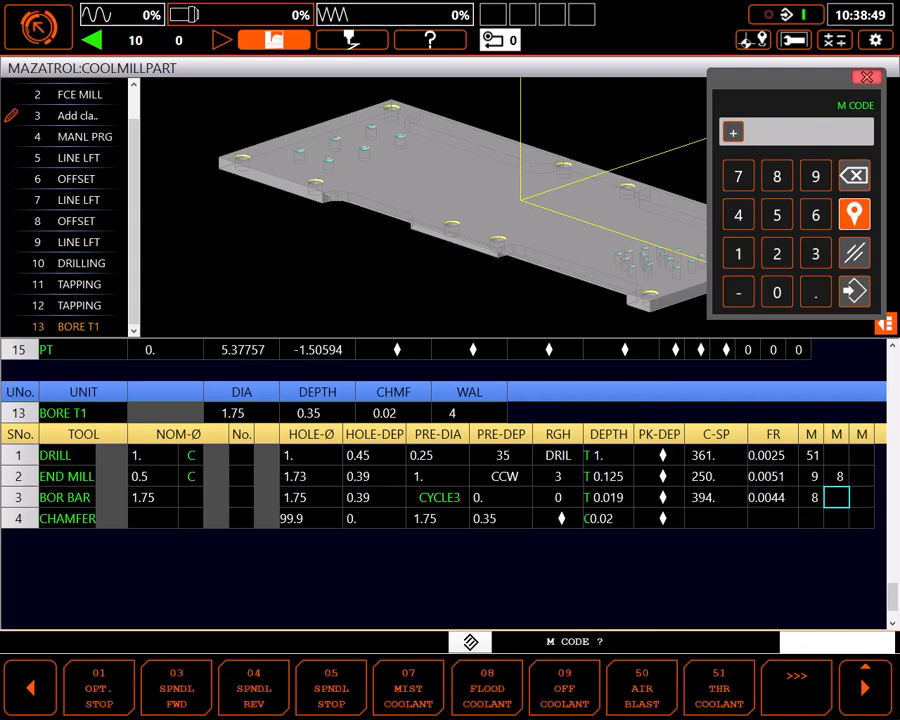
left_click(154, 518)
type("1.")
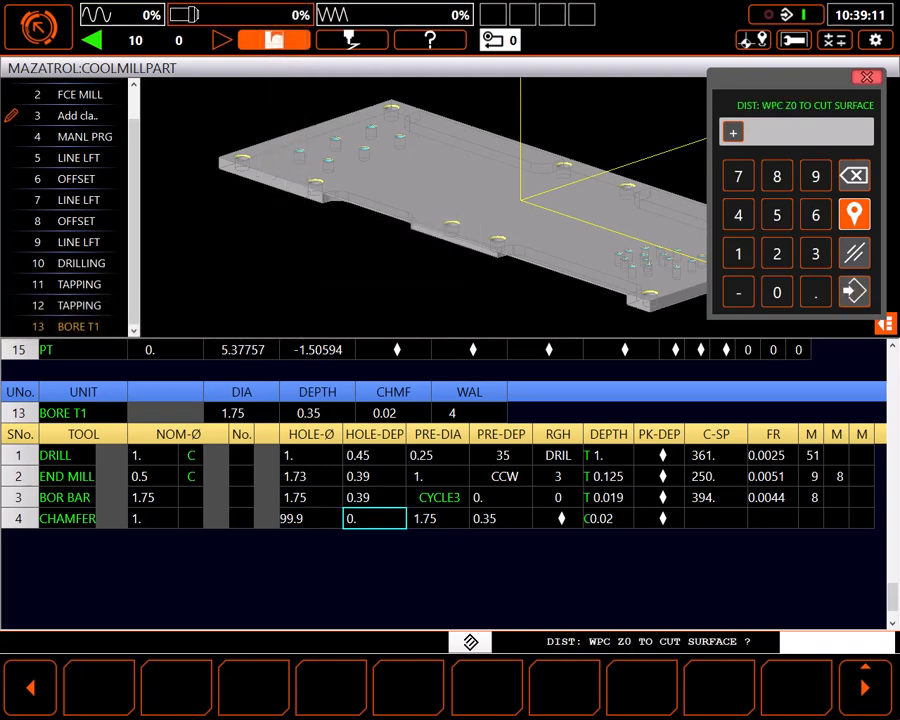
Set the chamfer tool's distance to cut surface after nominal diameter 1.
left_click(436, 518)
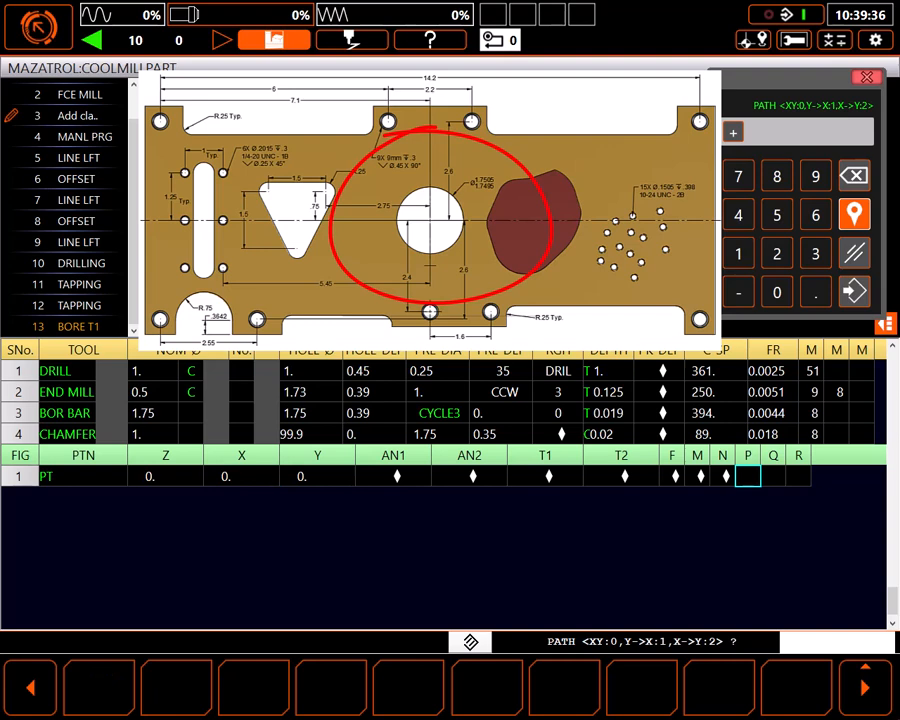
Enter 0 for the point pattern coordinate at Z0, X0, Y0.
type("0")
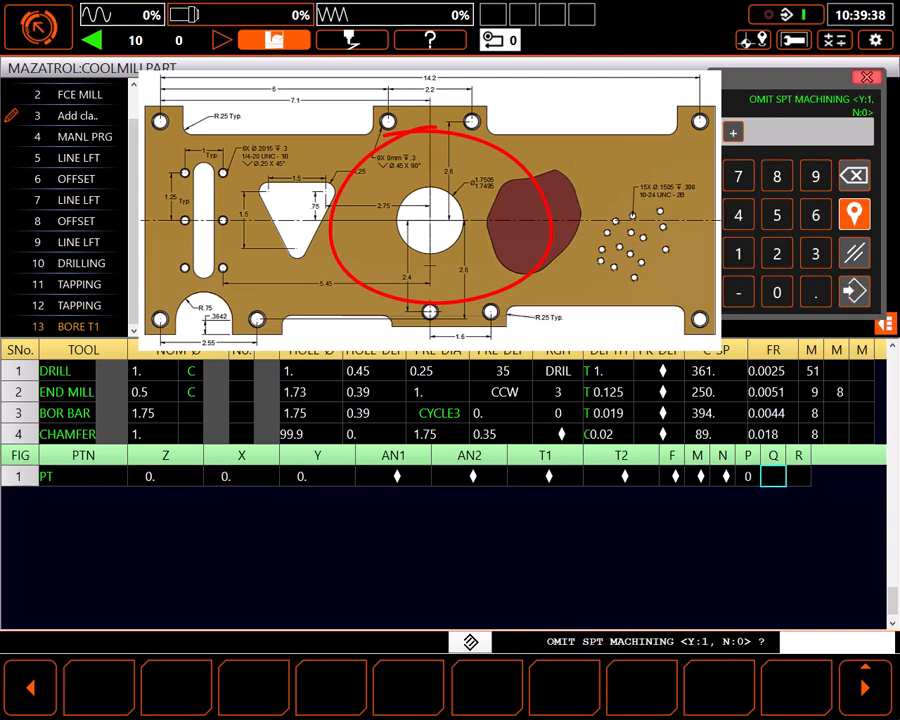